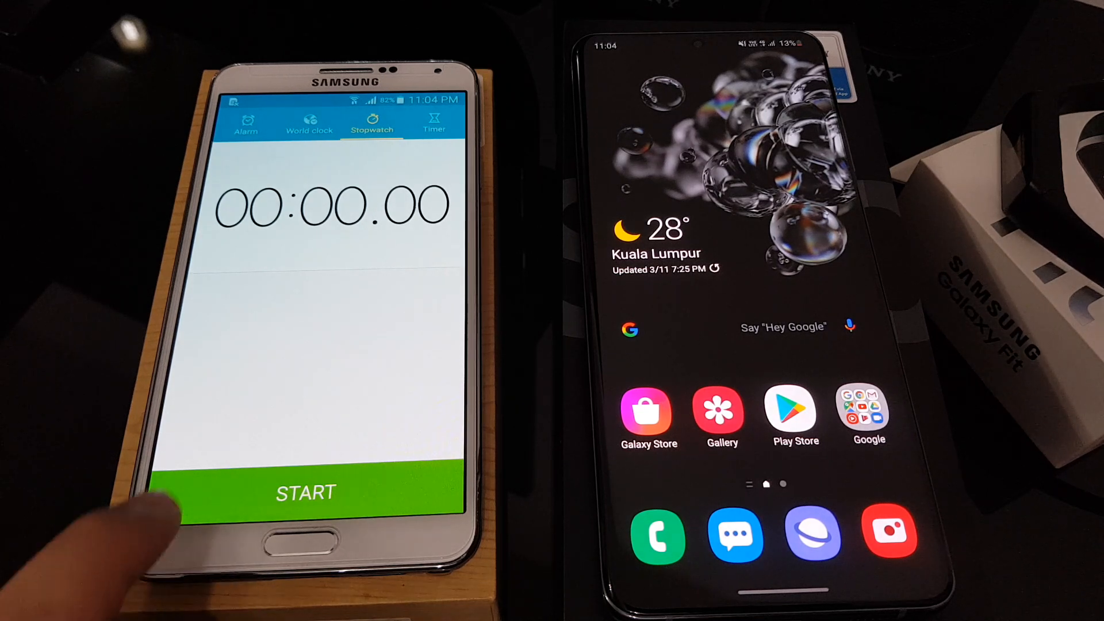
- Start the stopwatch from 00:00 to time charging from 13%
click(304, 492)
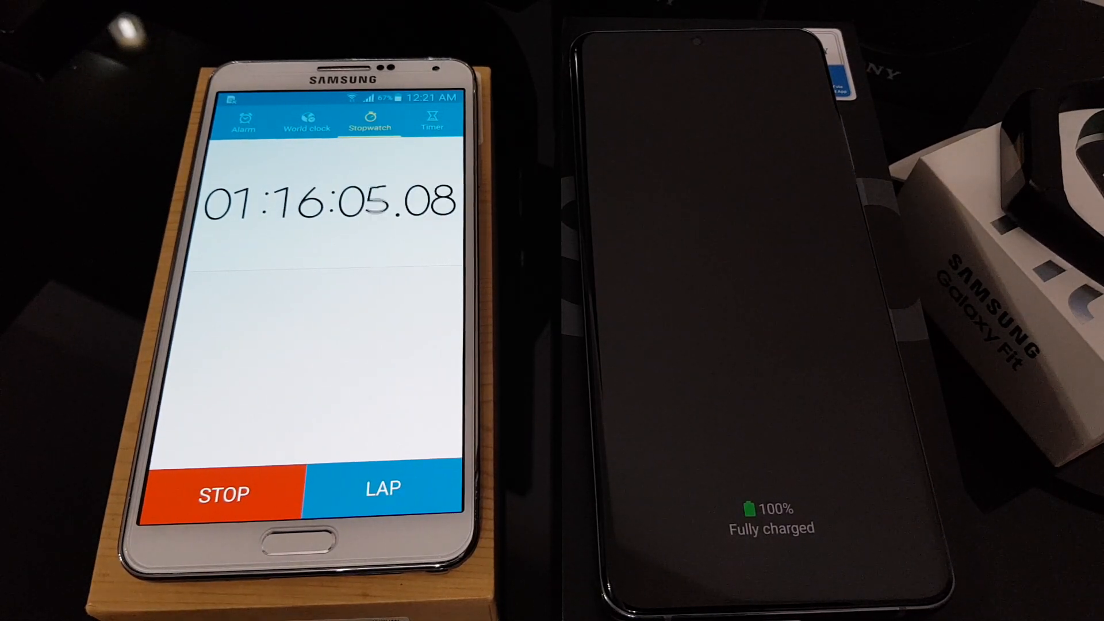
- Stop the stopwatch at 01:16:06.49 once the phone reaches 100%
click(223, 491)
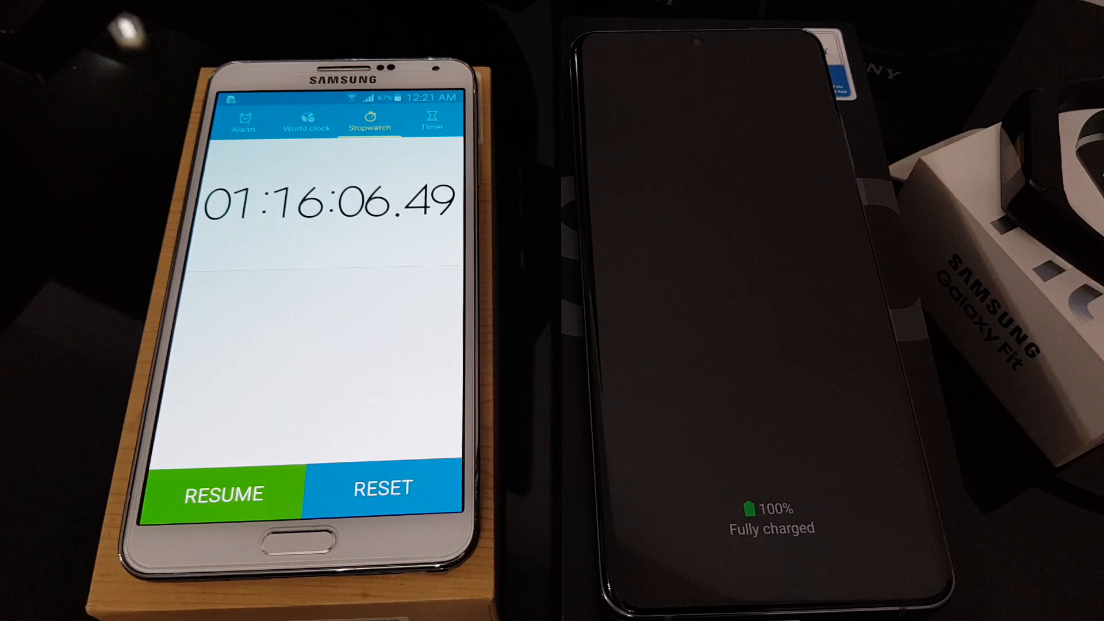